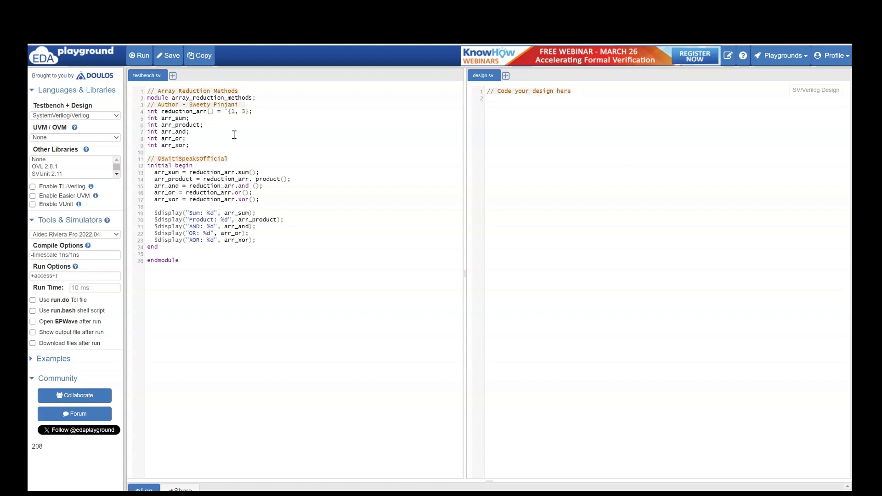
pyautogui.moveTo(209, 128)
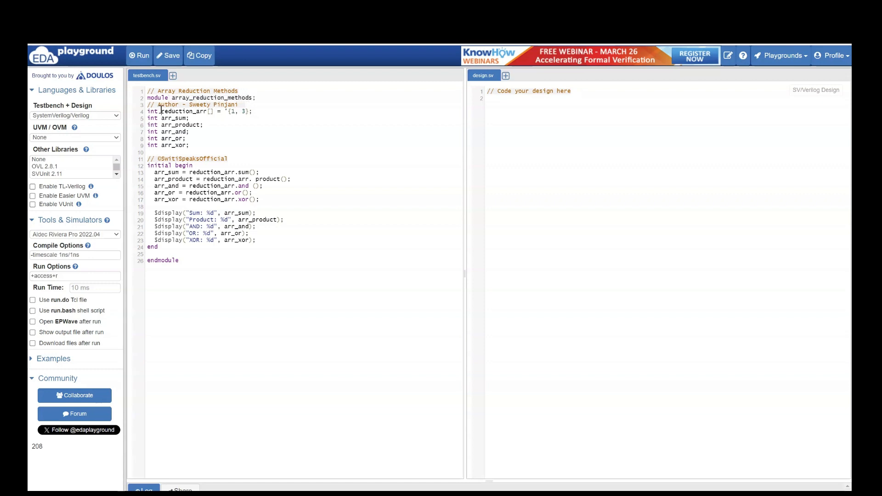
# Enlarge the Log panel and run the testbench, logging Sum 4, Product 3, AND 1, OR 3, XOR 2.
pyautogui.doubleClick(184, 111)
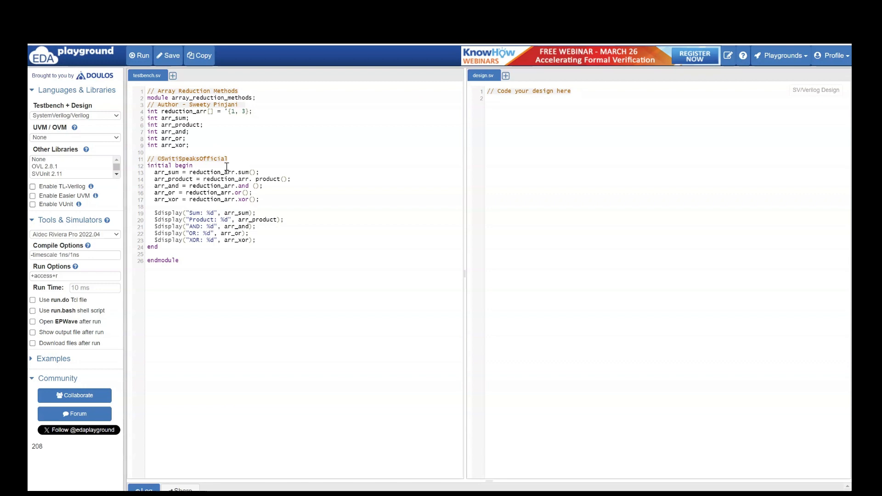
pyautogui.click(139, 55)
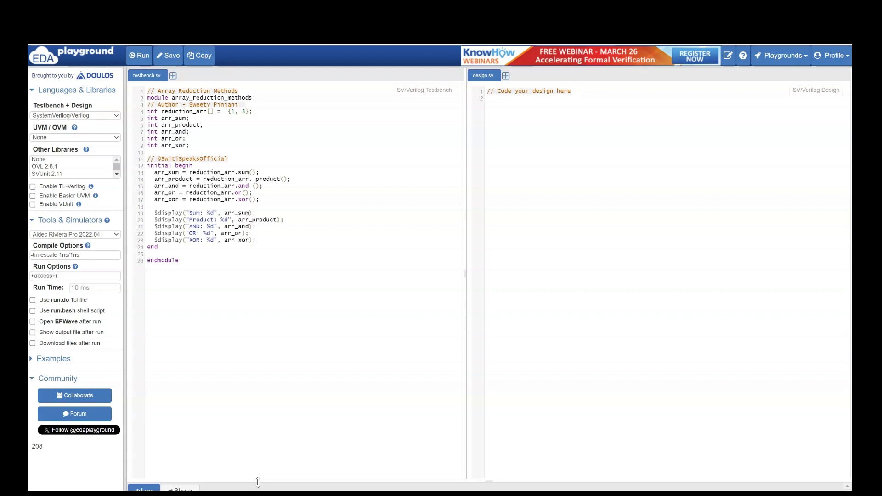
pyautogui.moveTo(258, 483); pyautogui.dragTo(270, 302)
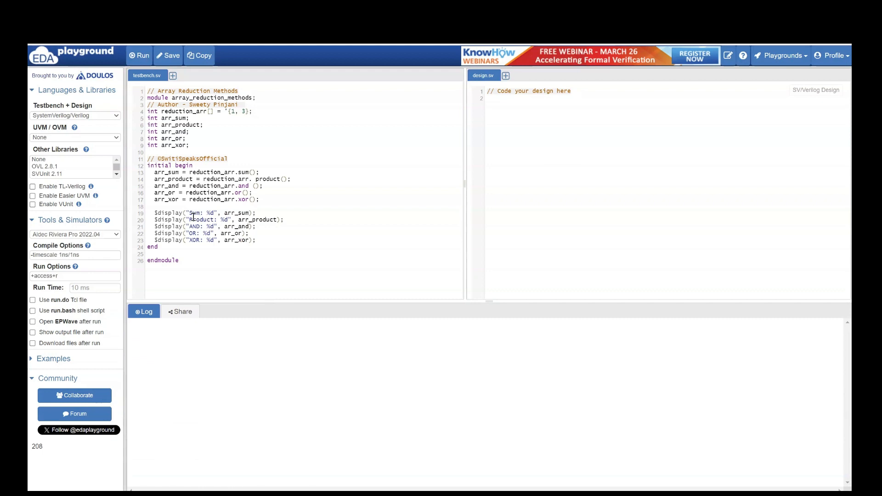
pyautogui.click(140, 55)
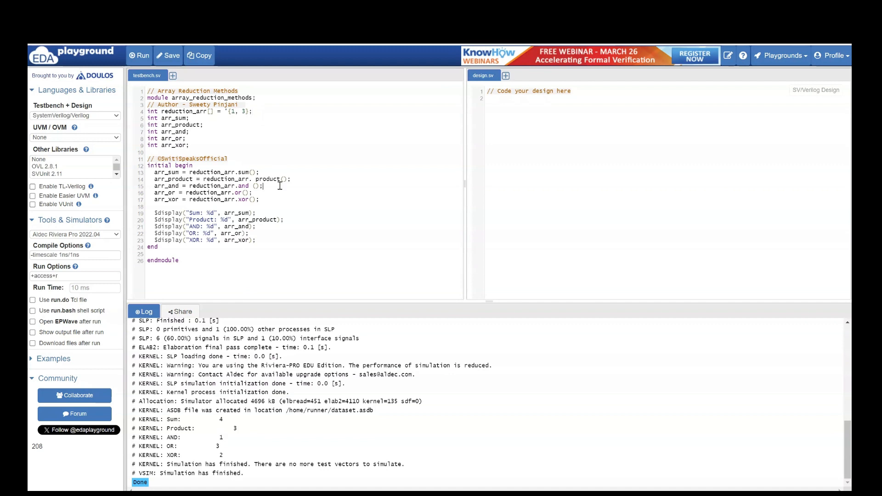
# Add the comments '// 01 and 11' to line 15 and '// 01 or 11' to line 16.
pyautogui.write('//')
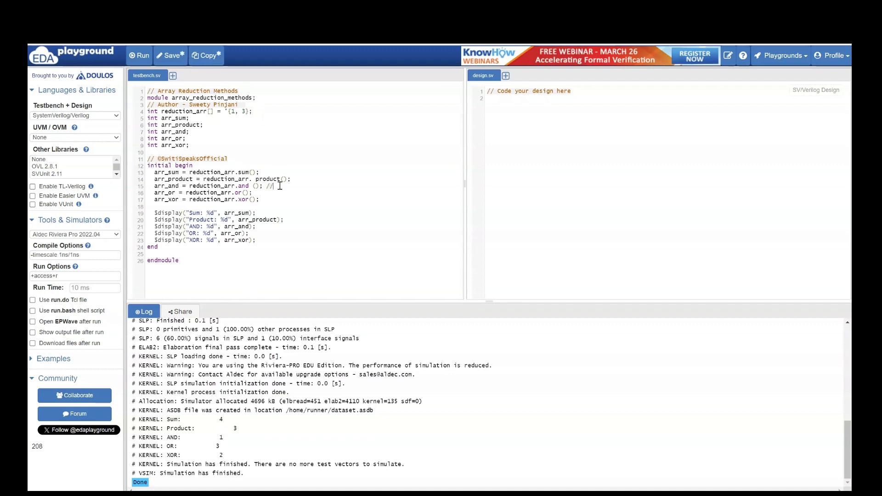
pyautogui.write('c')
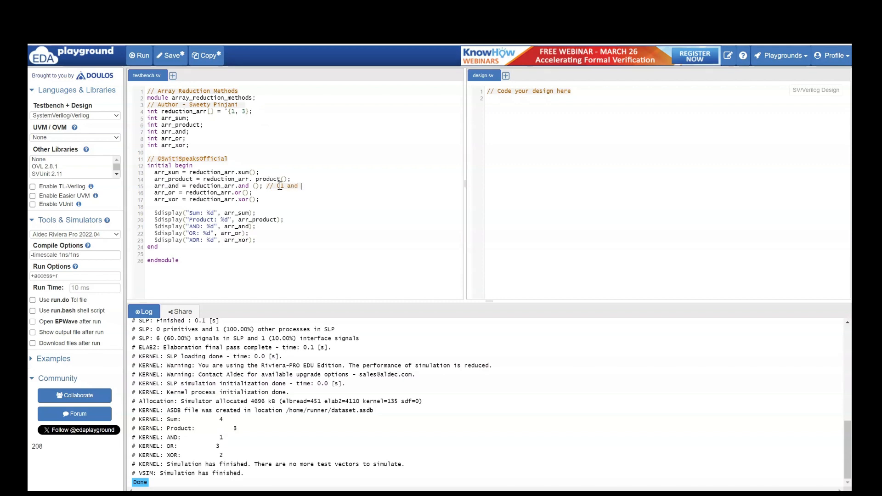
pyautogui.write('11')
pyautogui.click(226, 192)
pyautogui.write(' //')
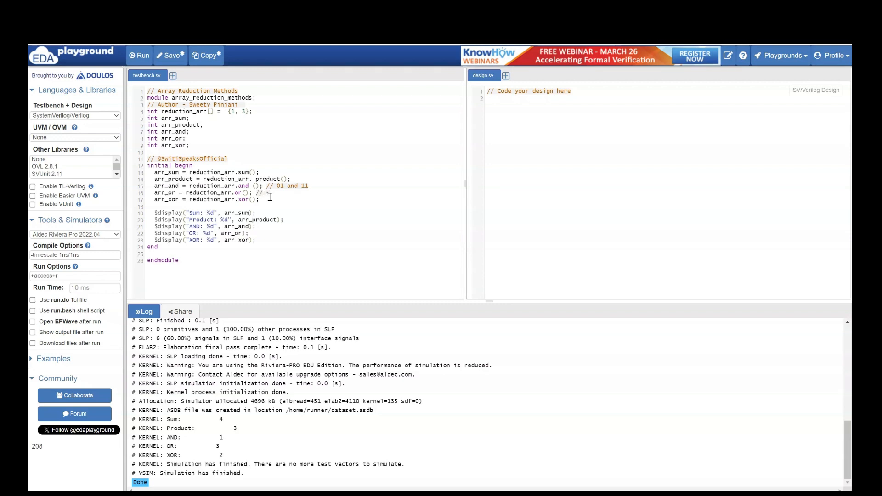
pyautogui.write('01')
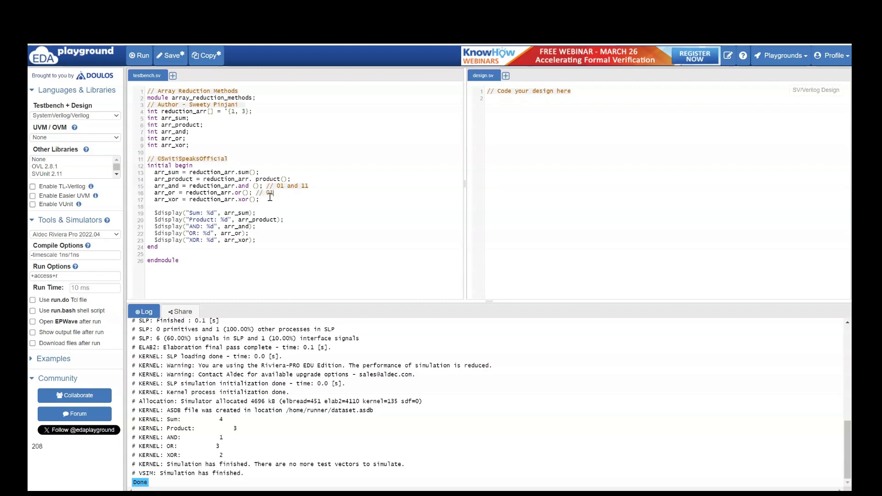
pyautogui.write('or 11')
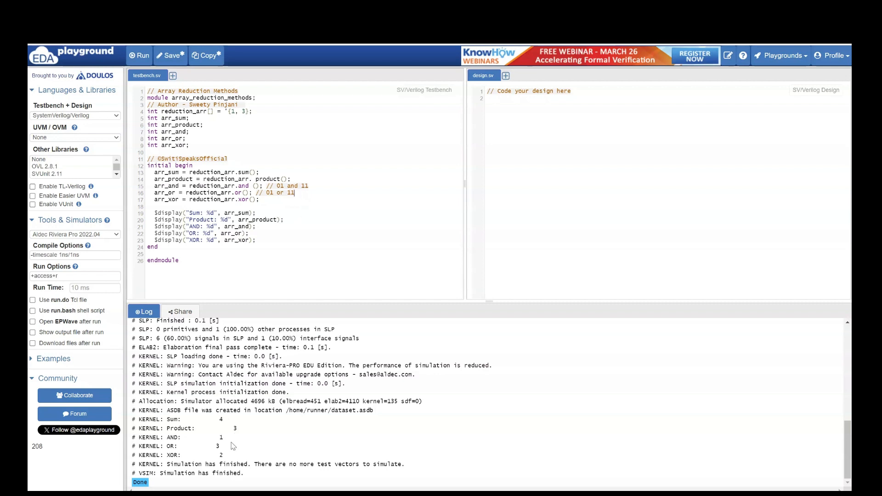
# Add the comment '// 01 xor 11' to line 17 and highlight the XOR result 2 in the log.
pyautogui.doubleClick(215, 446)
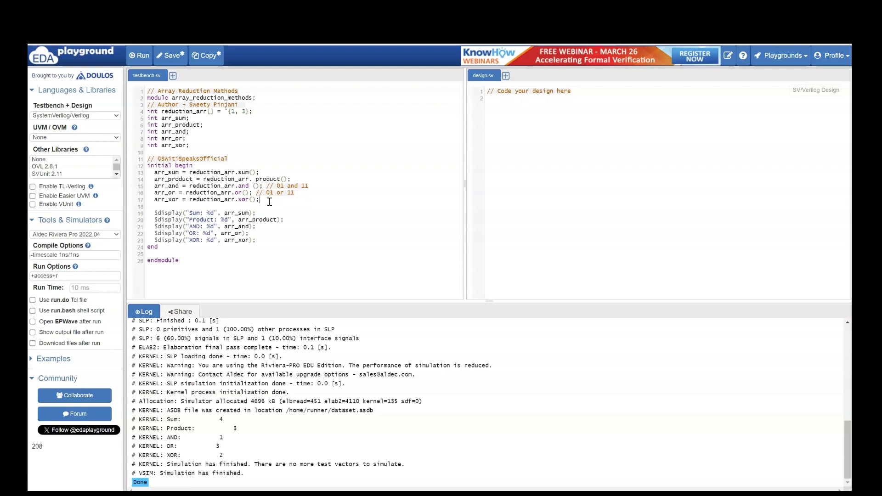
pyautogui.write('//')
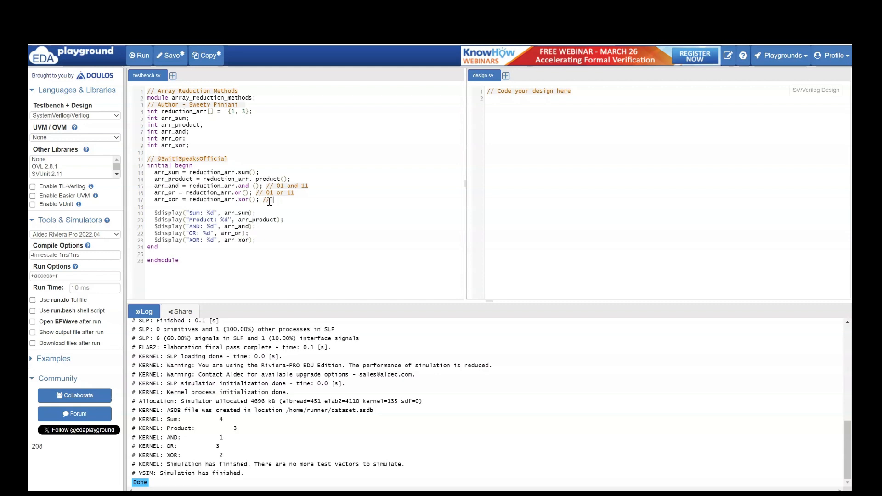
pyautogui.write('01')
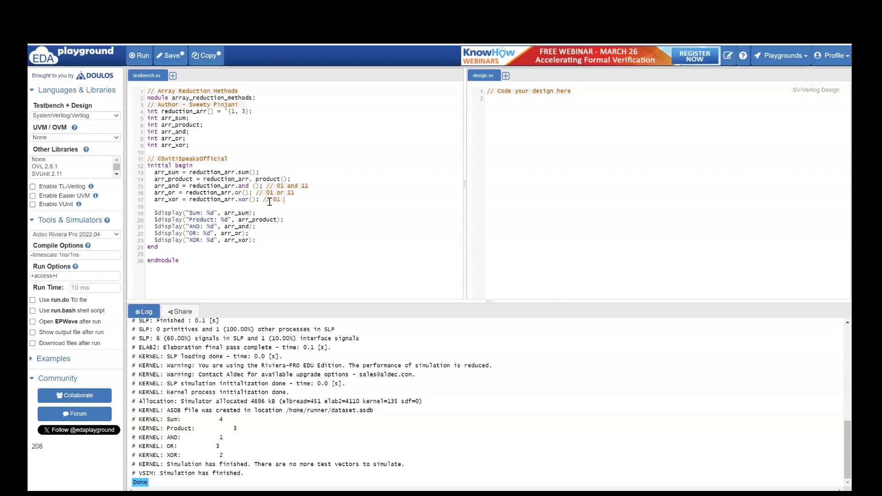
pyautogui.write('xor')
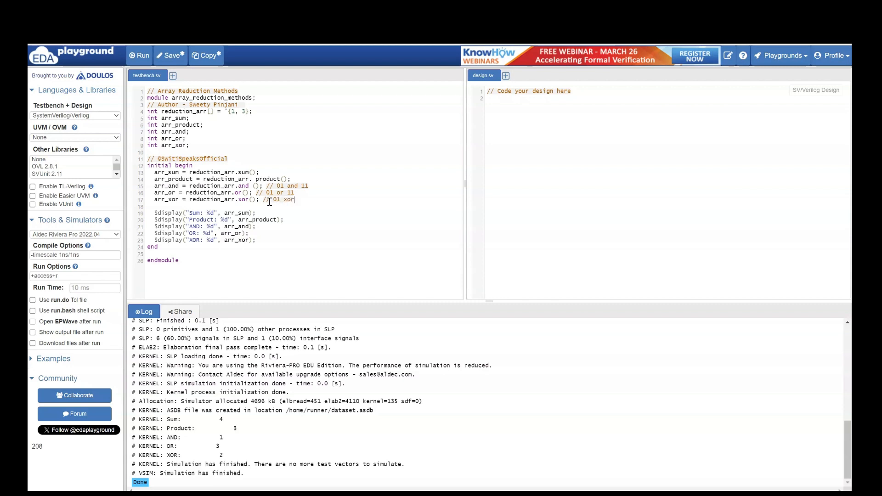
pyautogui.write('11')
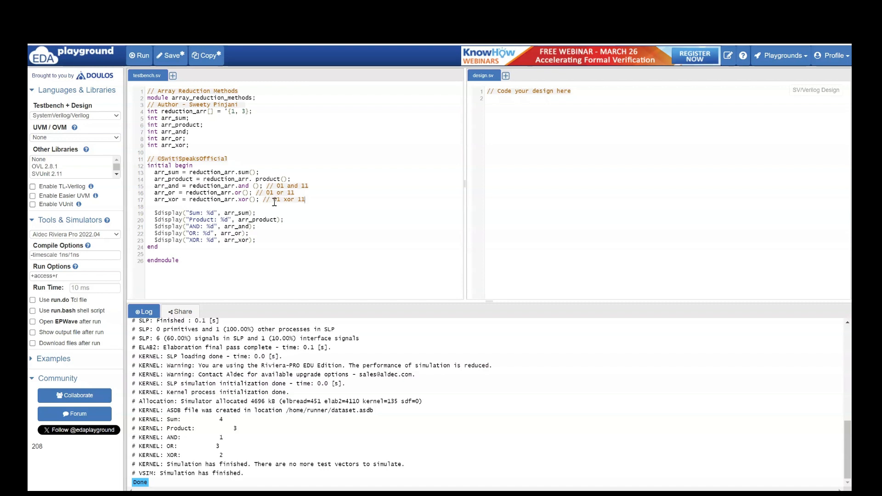
pyautogui.moveTo(297, 201)
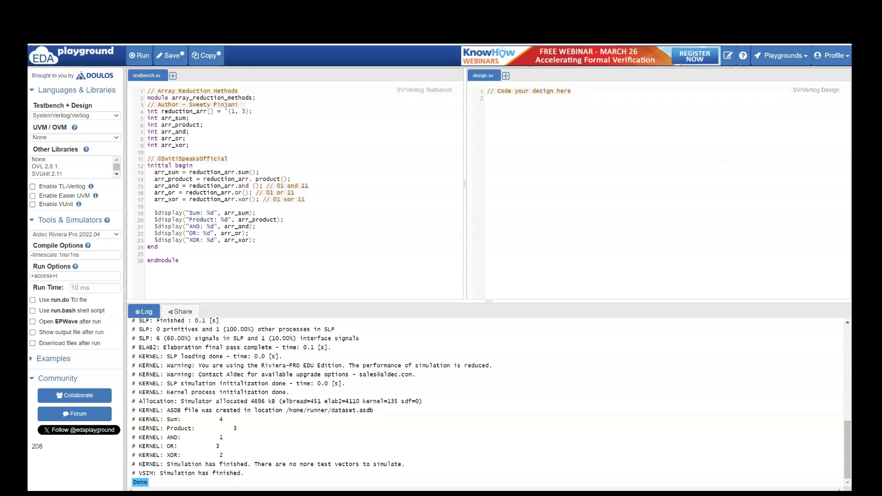
pyautogui.doubleClick(219, 455)
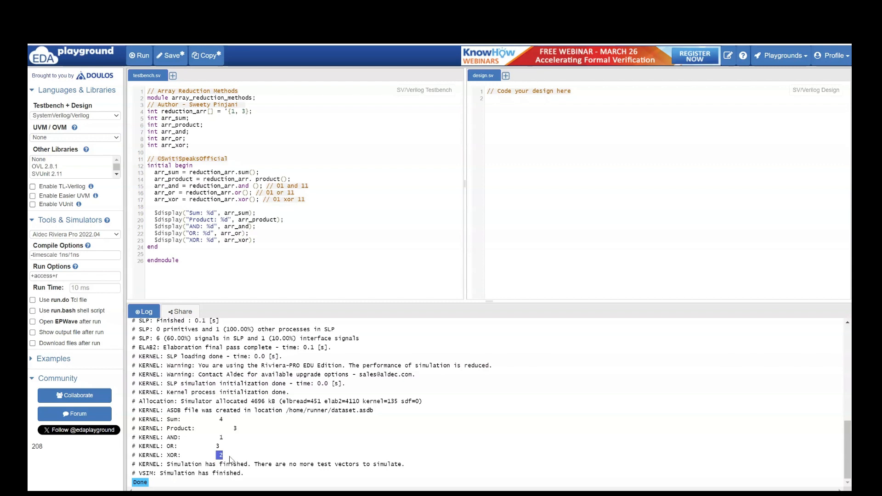